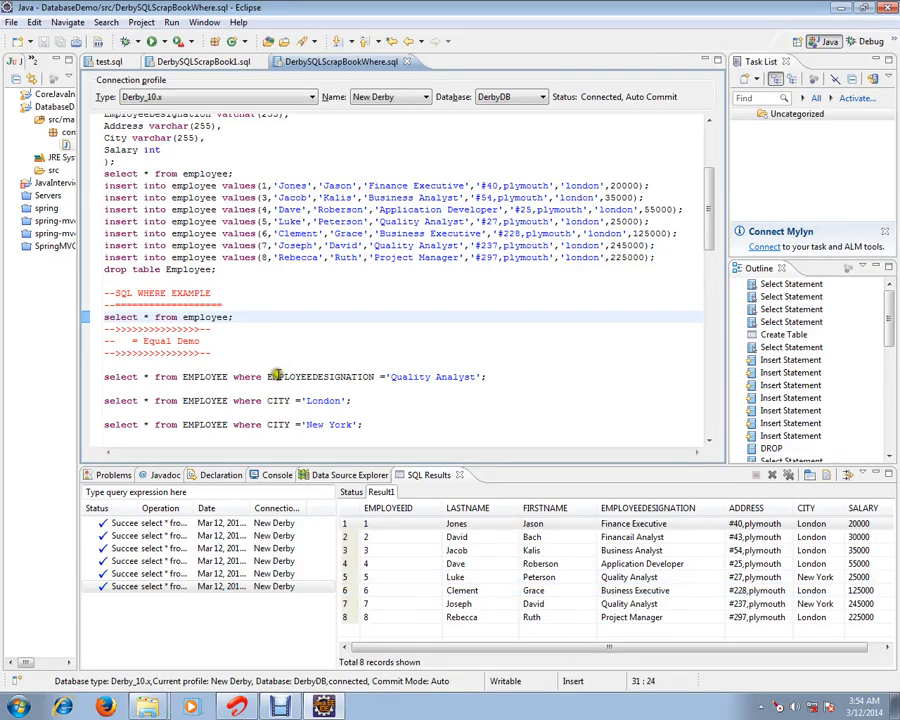
mouse_move(253, 347)
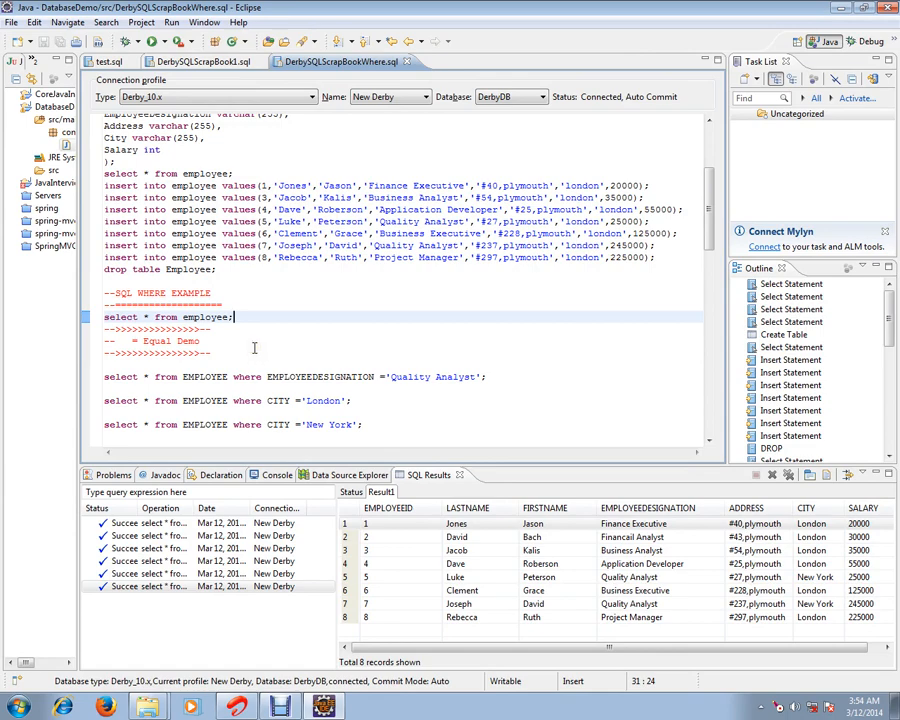
mouse_move(137, 292)
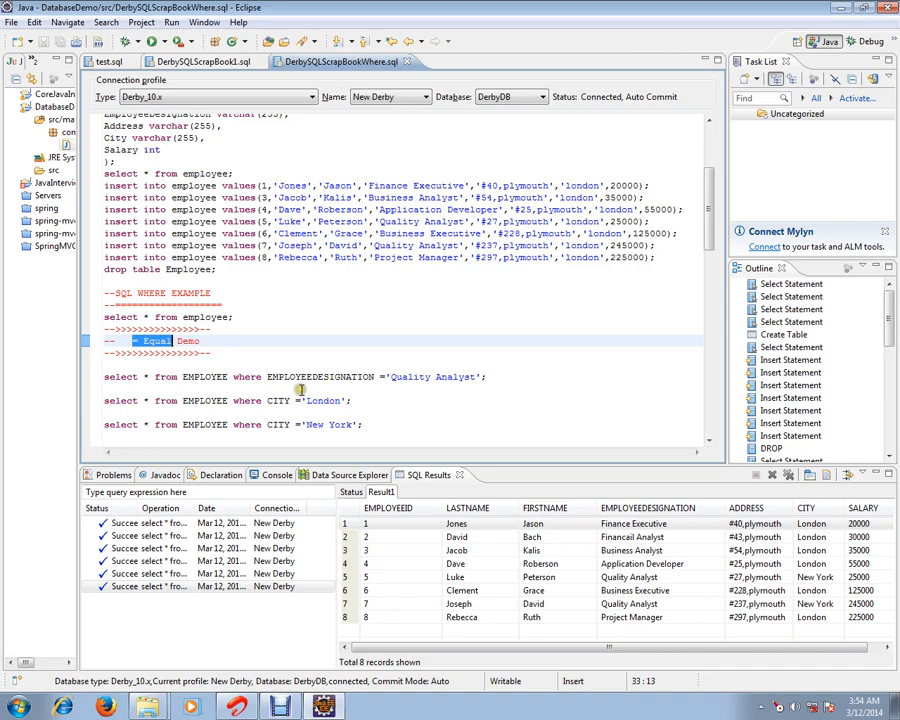
Locate the EMPLOYEE table in the Derby connection, then return to the scrapbook query text.
left_click(343, 474)
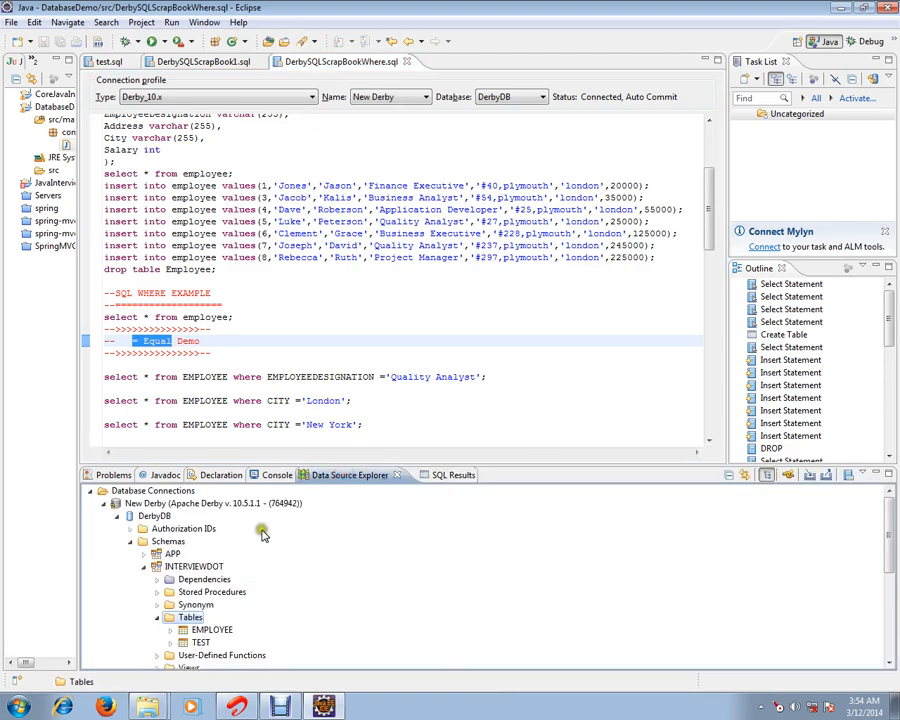
mouse_move(252, 607)
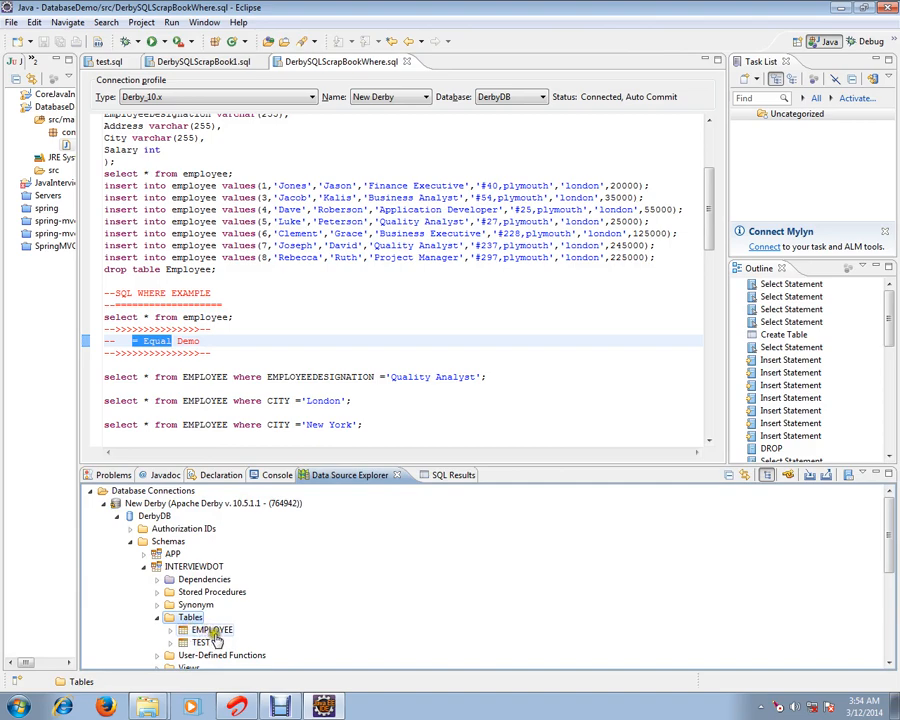
left_click(209, 629)
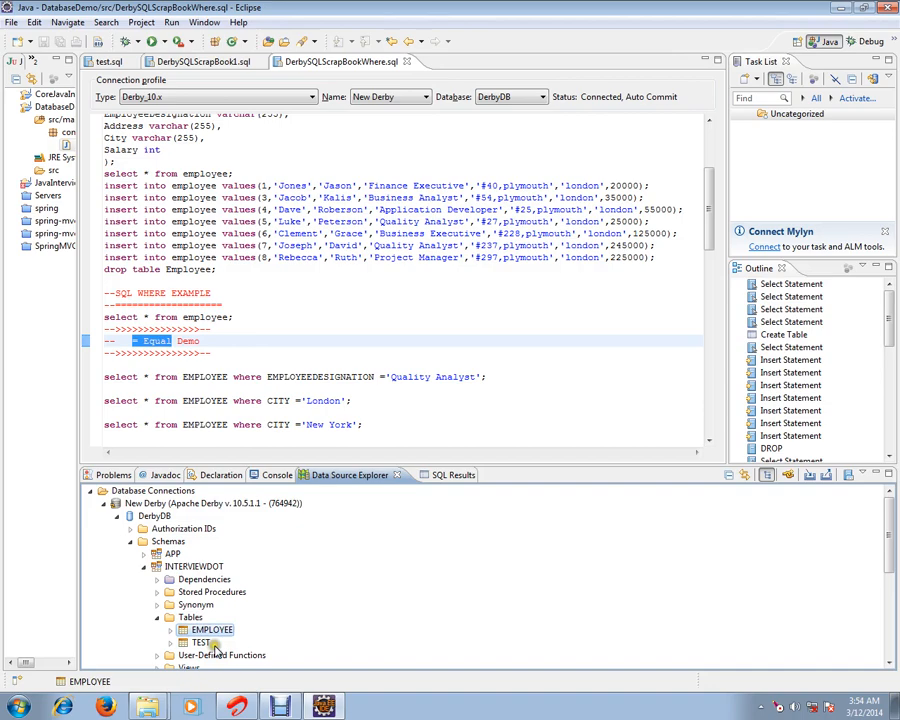
mouse_move(365, 638)
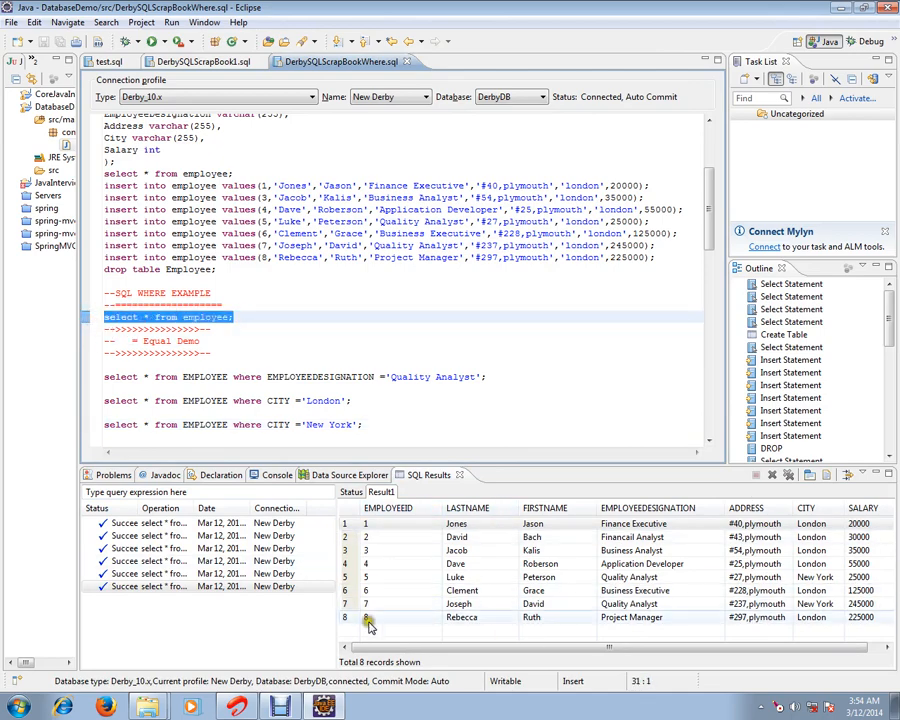
left_click(371, 424)
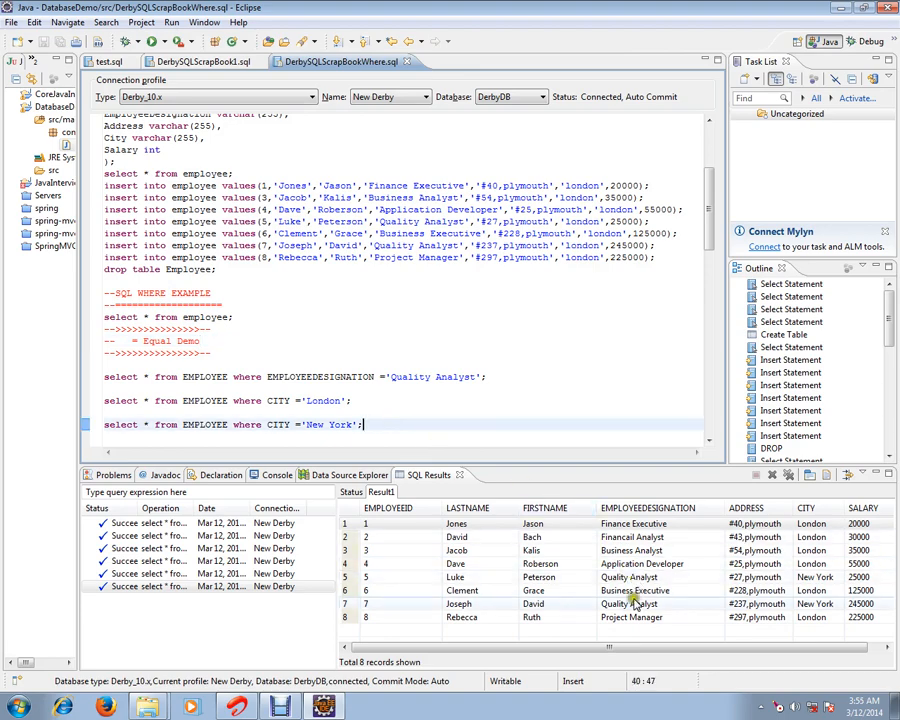
mouse_move(622, 611)
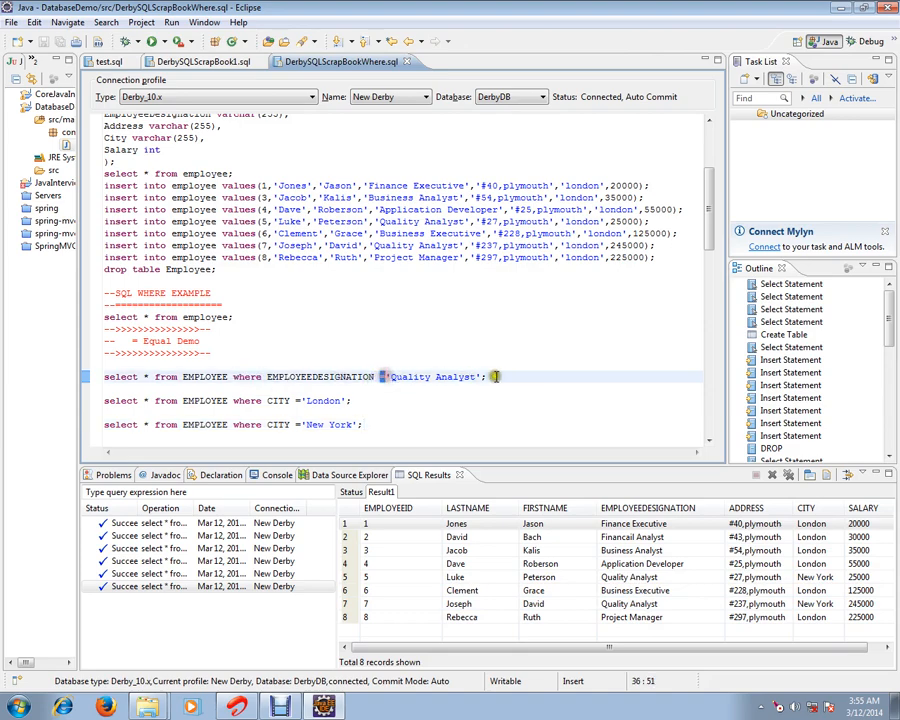
Execute the EMPLOYEEDESIGNATION ='Quality Analyst' query, returning the two matching employees.
left_click(148, 377)
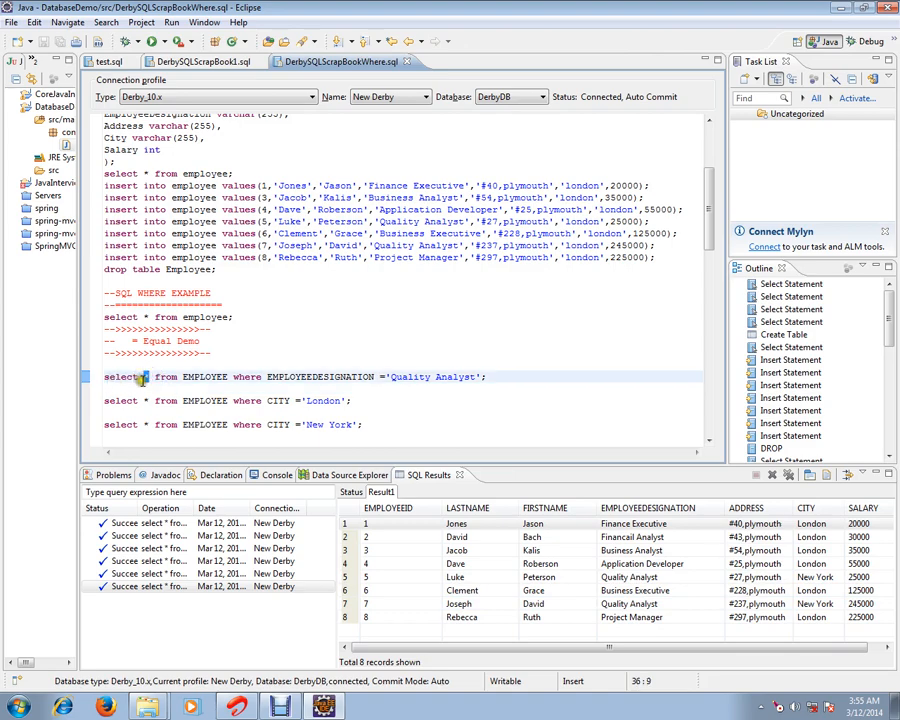
double_click(204, 377)
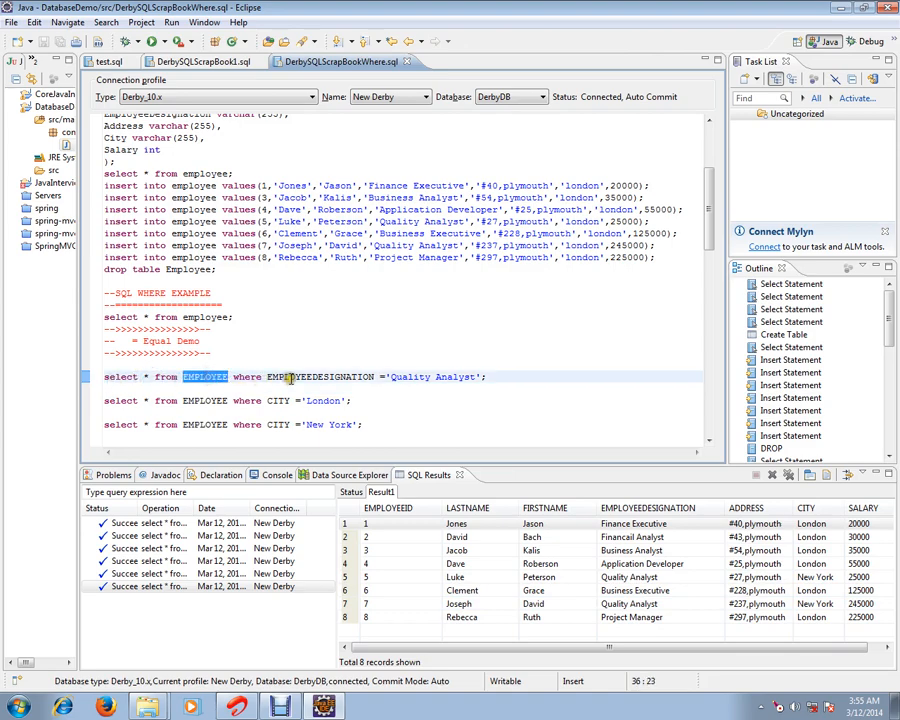
double_click(320, 377)
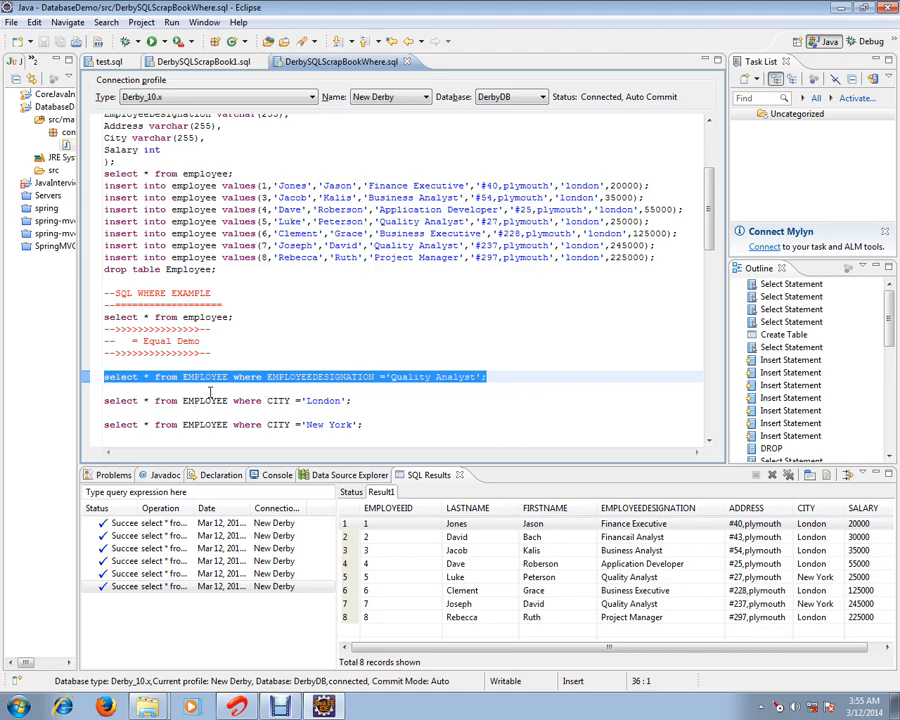
left_click(380, 491)
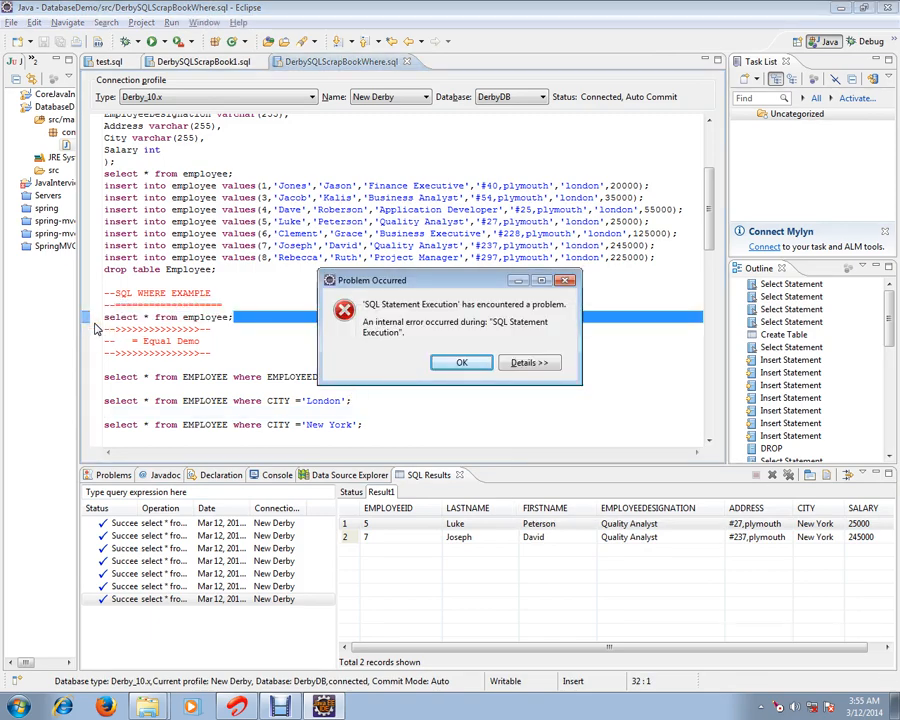
Dismiss the SQL execution error so all eight employees can be listed again.
left_click(461, 362)
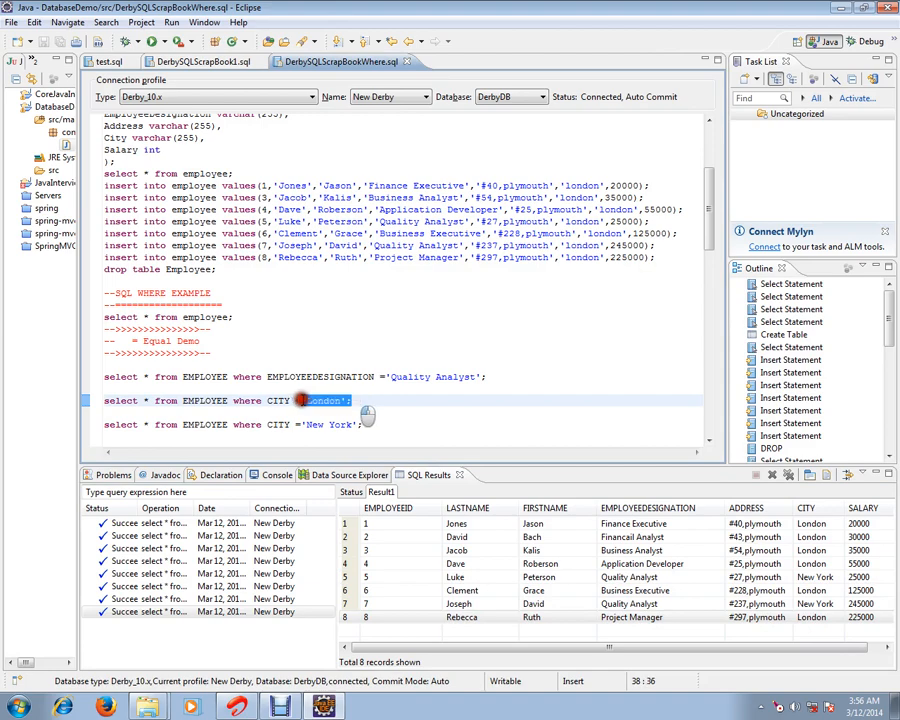
Execute the CITY ='London' query, returning the six London-based employees.
triple_click(225, 400)
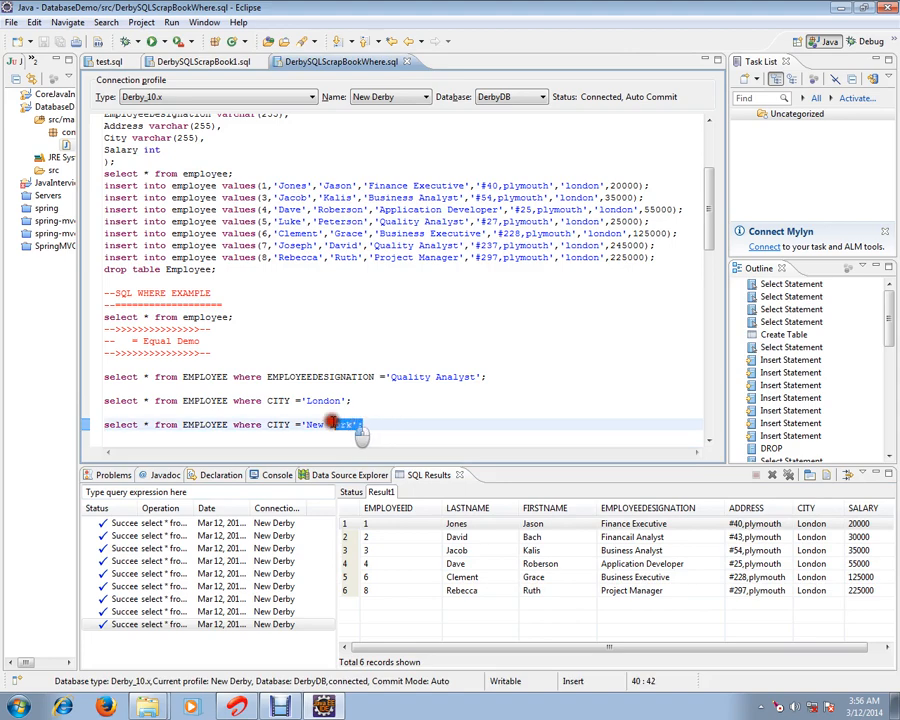
Execute the CITY ='New York' query, then bring the results back to all eight employees.
triple_click(230, 424)
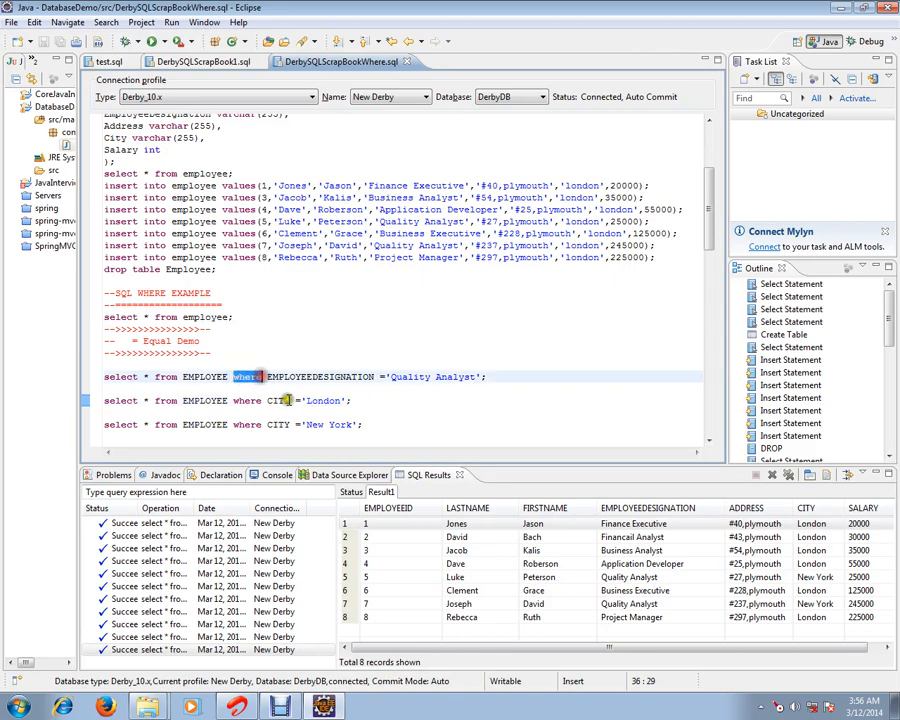
left_click(367, 424)
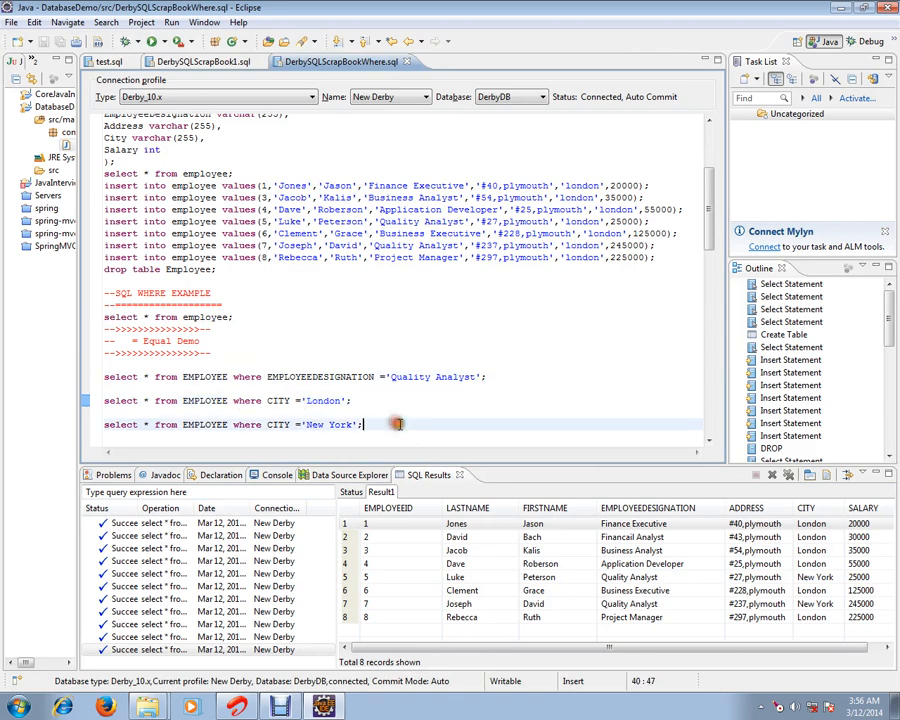